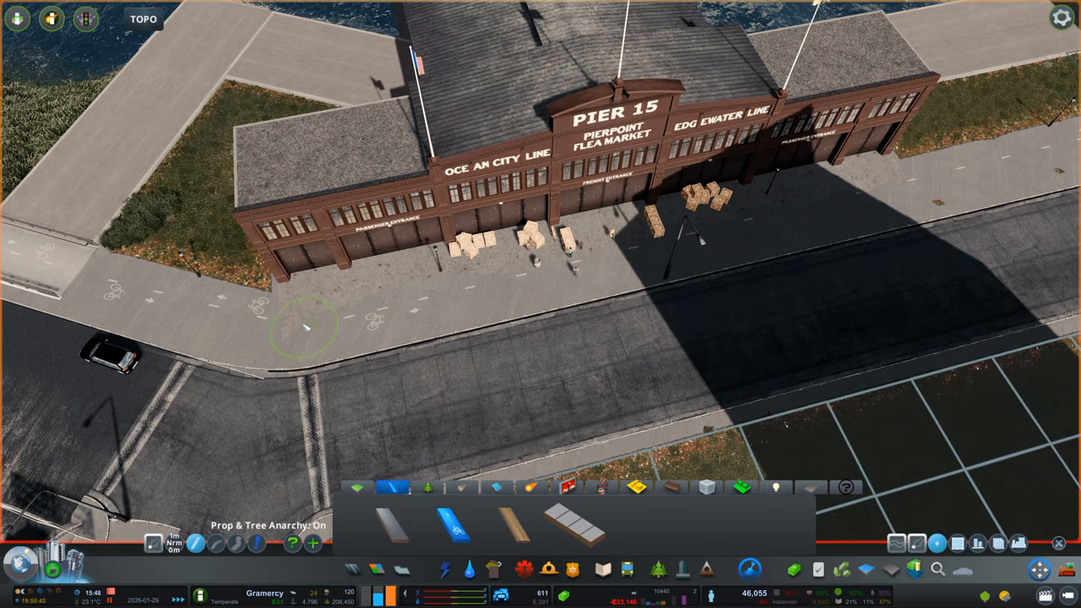
# Step: Zoom out slightly over the Pier 15 sidewalk while placing crate props
pyautogui.scroll(-3)
pyautogui.write('leafy')
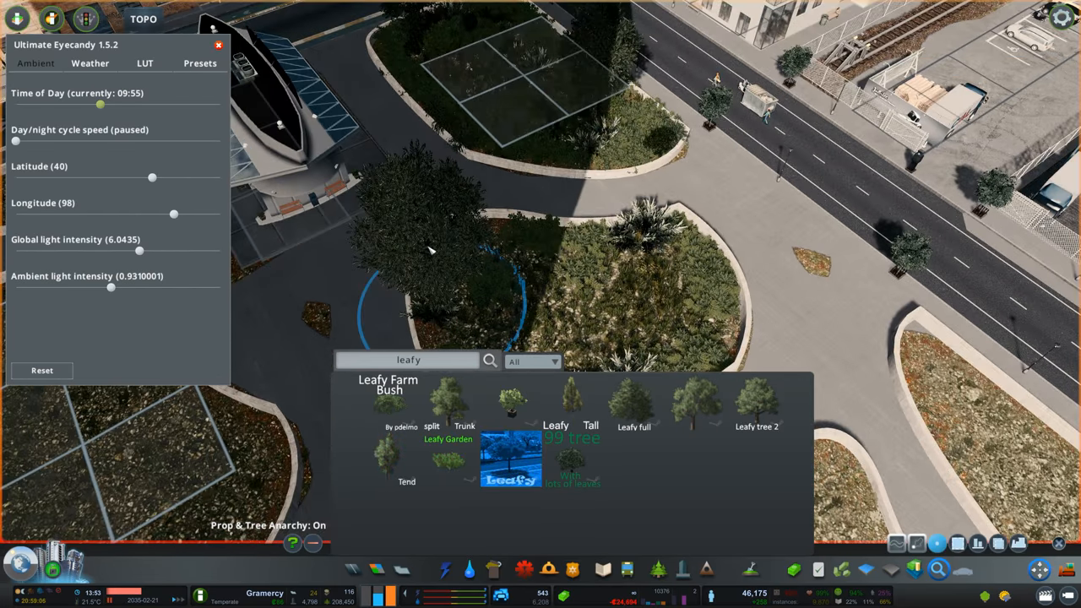
# Step: Place more leafy trees along the curved beds near the tennis courts
pyautogui.moveTo(99, 105); pyautogui.dragTo(108, 105)
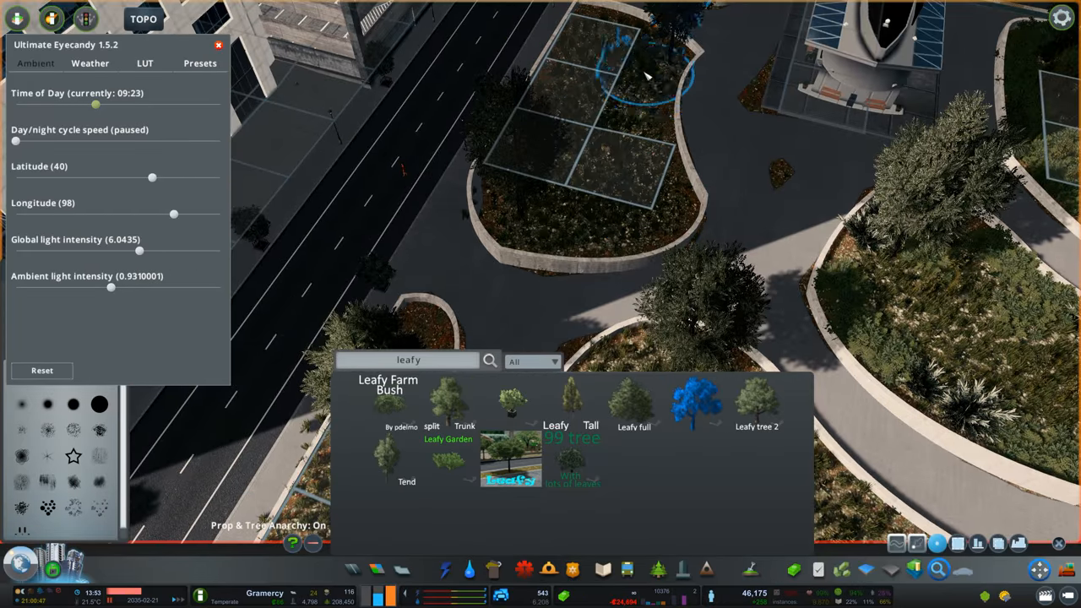
pyautogui.moveTo(94, 104); pyautogui.dragTo(139, 105)
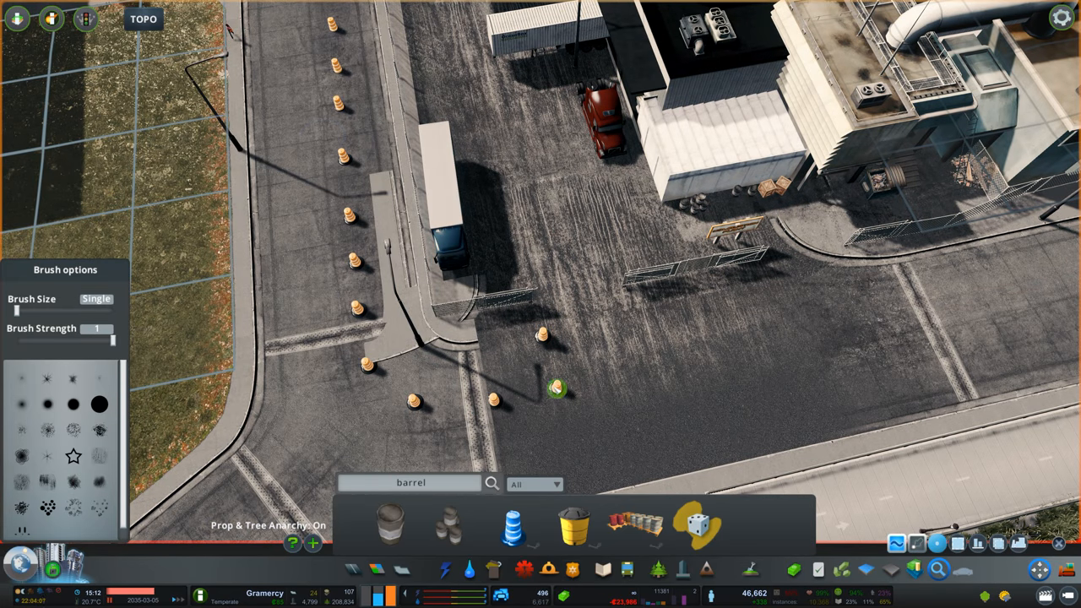
# Step: Search the asset panel for 'wareh' after lining the street with barrels
pyautogui.write('wareh')
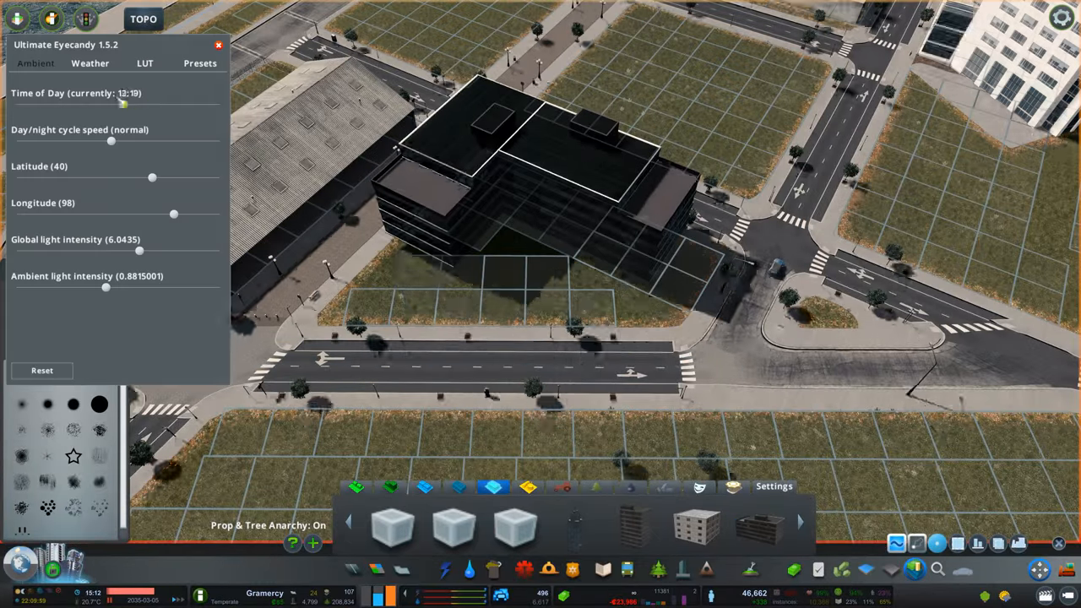
# Step: Place the large office building on the empty lot beside the road
pyautogui.moveTo(122, 105); pyautogui.dragTo(94, 105)
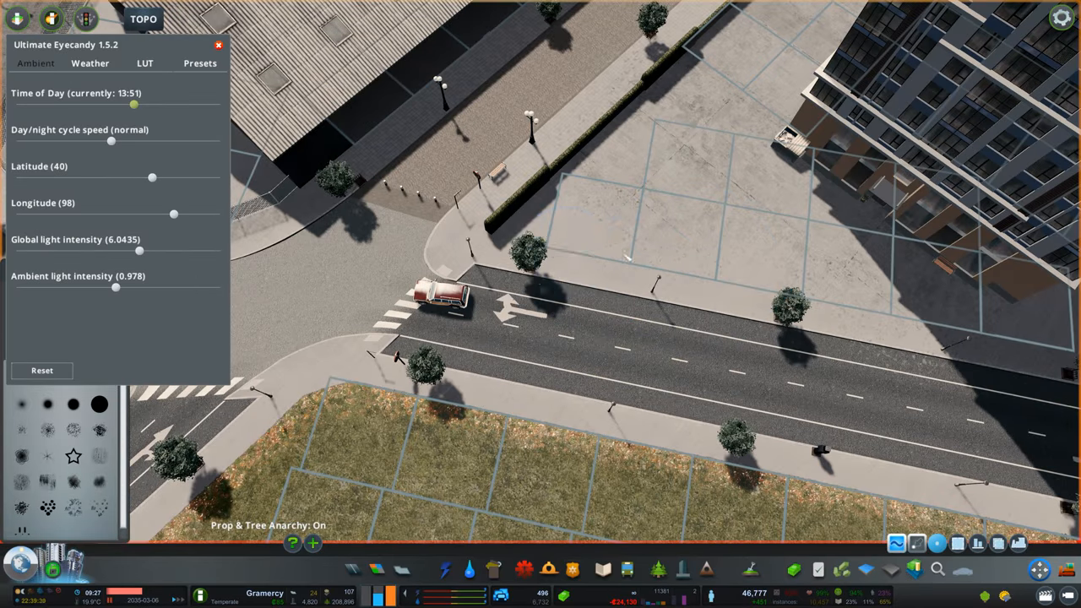
# Step: Close Ultimate Eyecandy to return to the Find It browser for tile decals
pyautogui.click(784, 302)
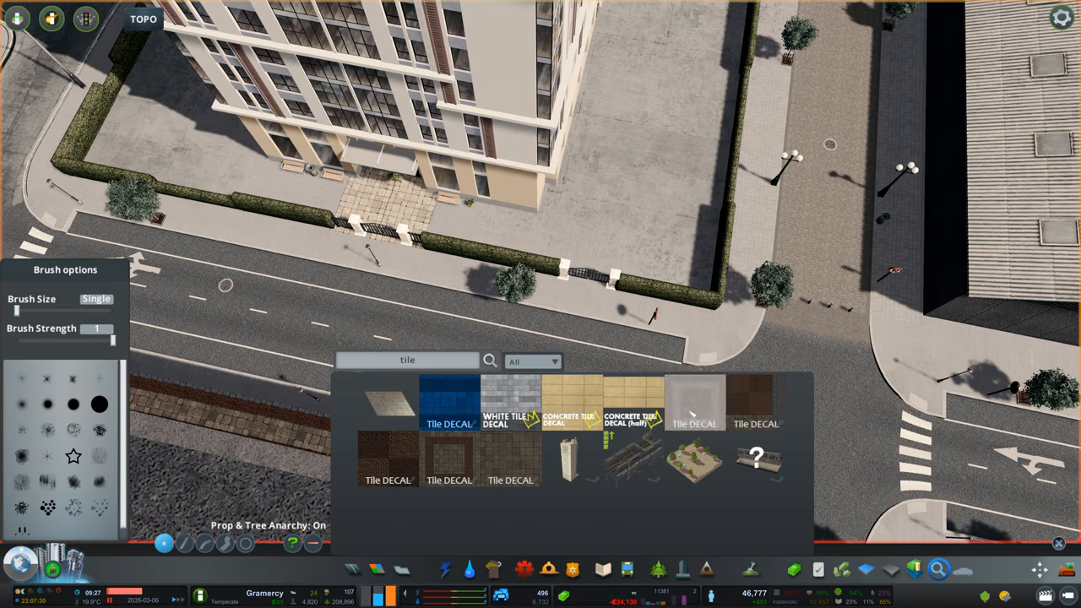
# Step: Search Find It for 'planter' and pick a planter prop for the plaza
pyautogui.write('planter')
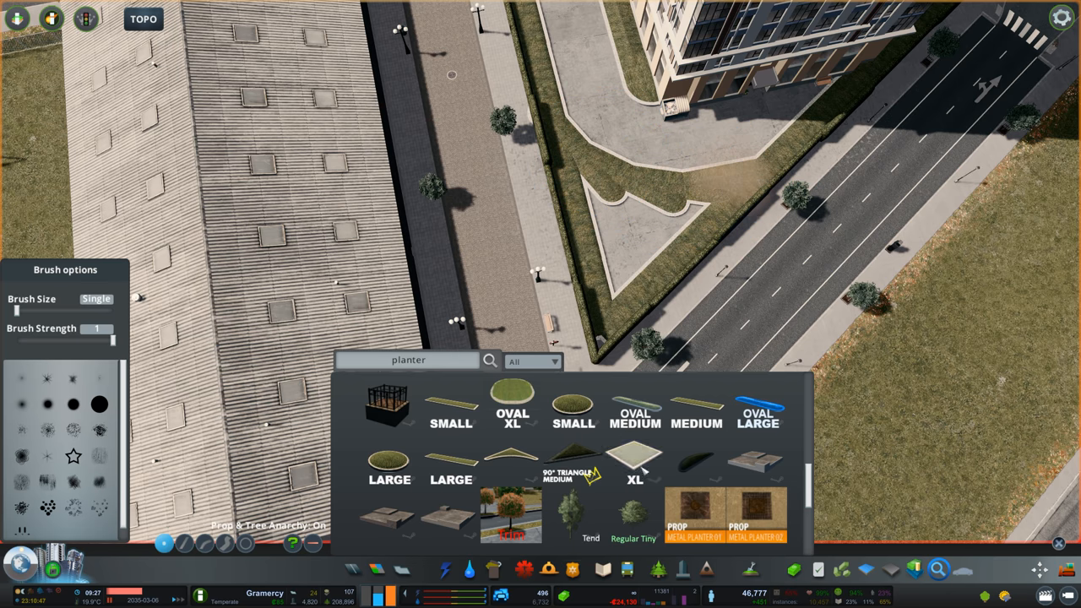
pyautogui.click(635, 473)
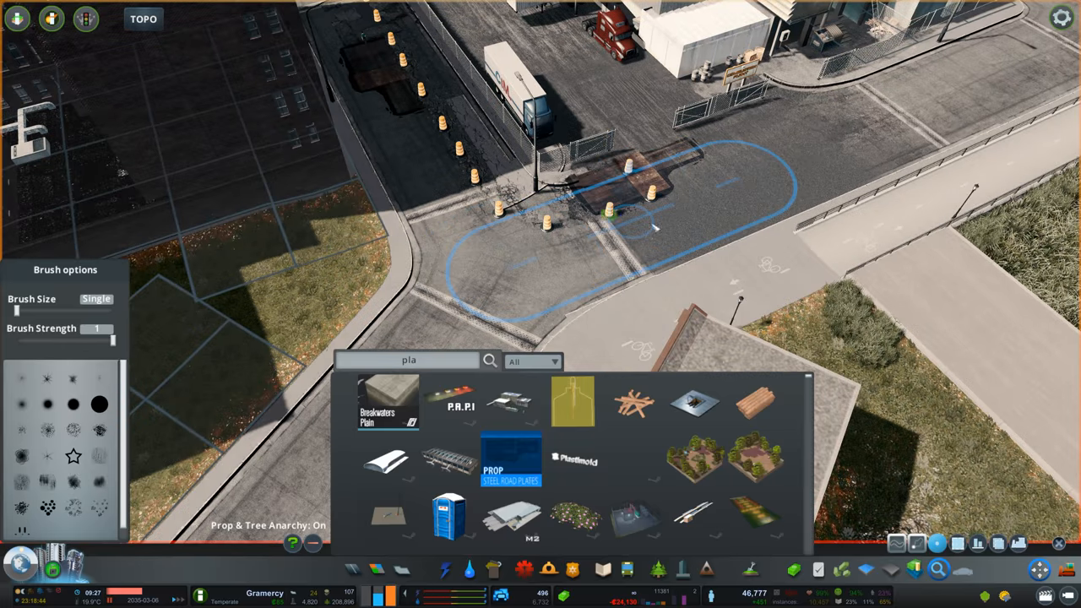
# Step: Search Find It for 'construc', 'cone' and 'wet' props to dress the loading-dock sidewalks
pyautogui.write('construc')
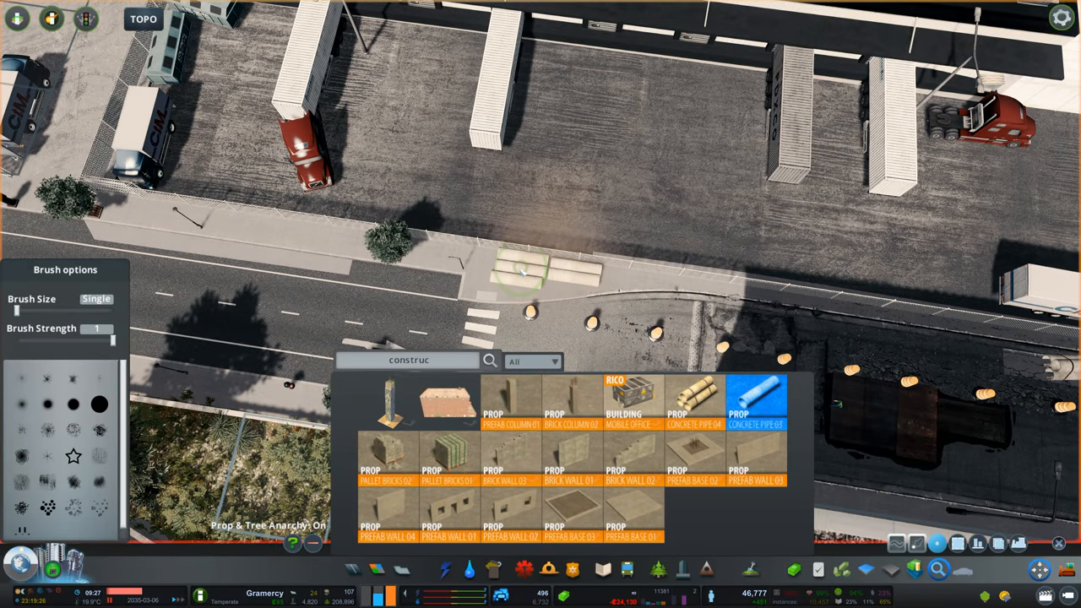
pyautogui.write('cone')
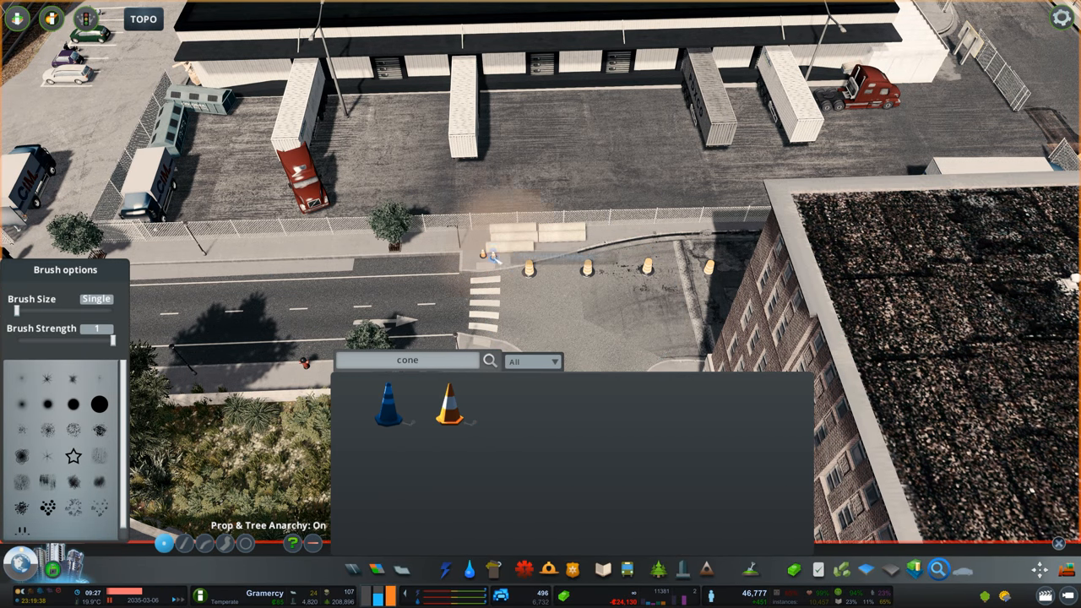
pyautogui.write('wet')
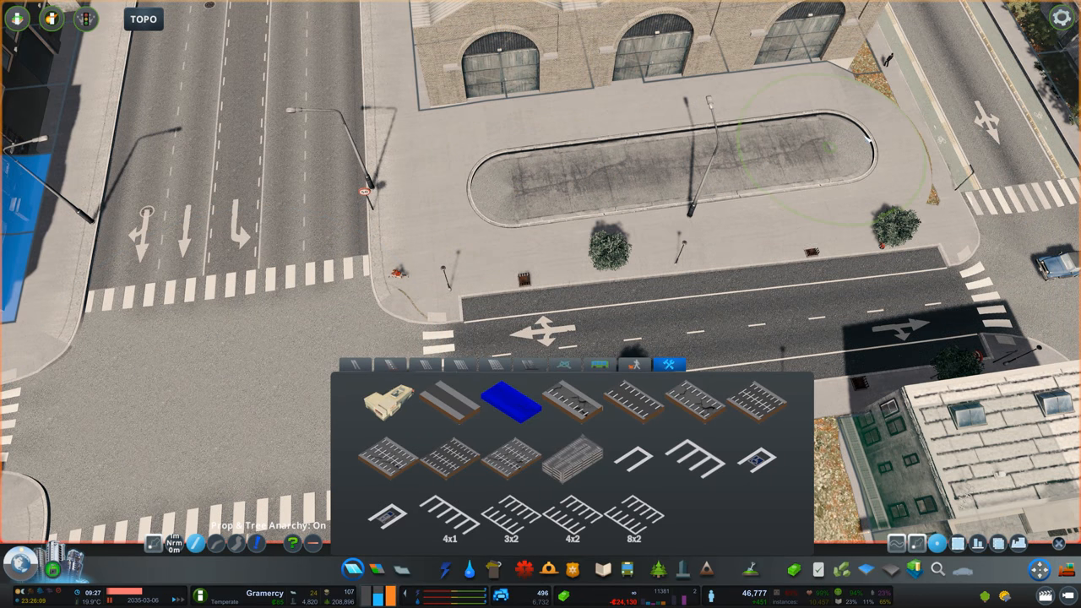
# Step: Pick a surface marking and lay it on the street before the arched-door building
pyautogui.click(630, 367)
pyautogui.write('loading')
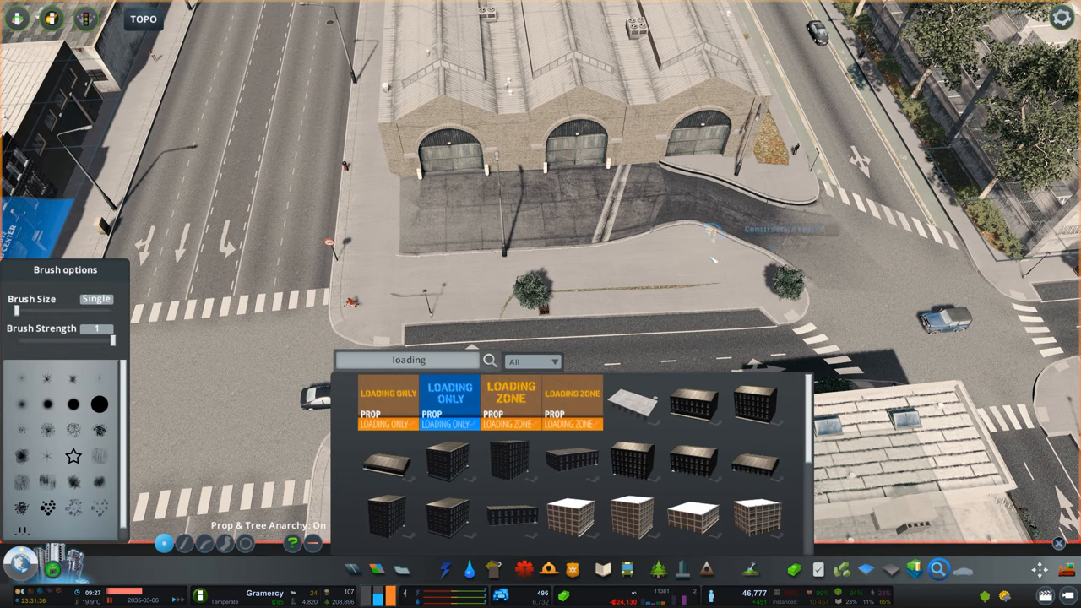
# Step: Search 'truck' and pick a delivery truck to park by the warehouse doors
pyautogui.write('truck')
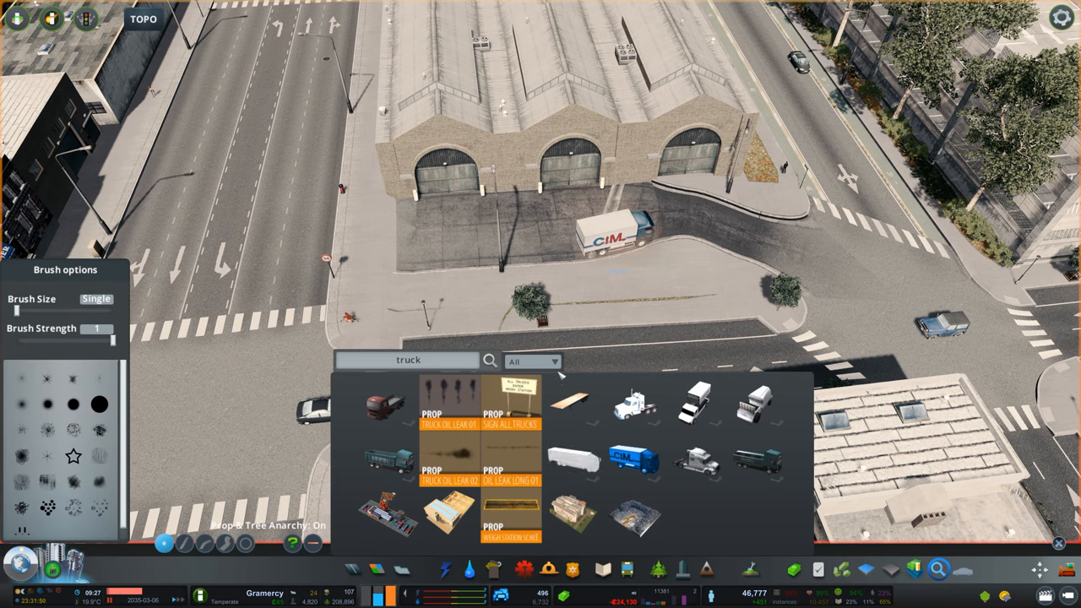
pyautogui.click(443, 250)
pyautogui.write('dama')
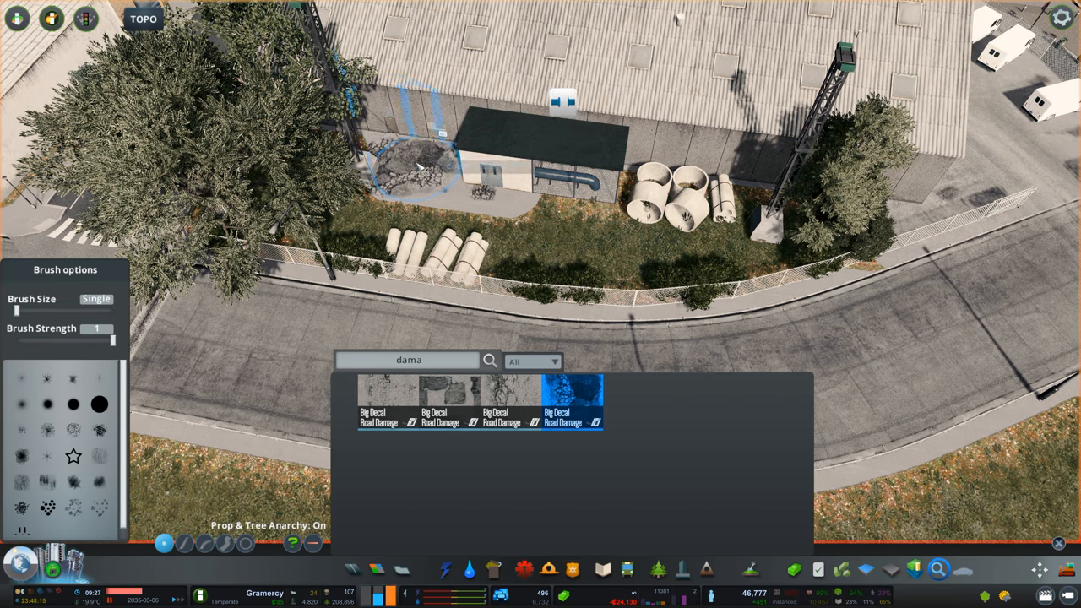
# Step: Apply a road damage decal, then search 'tuft' for grass tufts around the warehouses
pyautogui.click(500, 407)
pyautogui.write('crack')
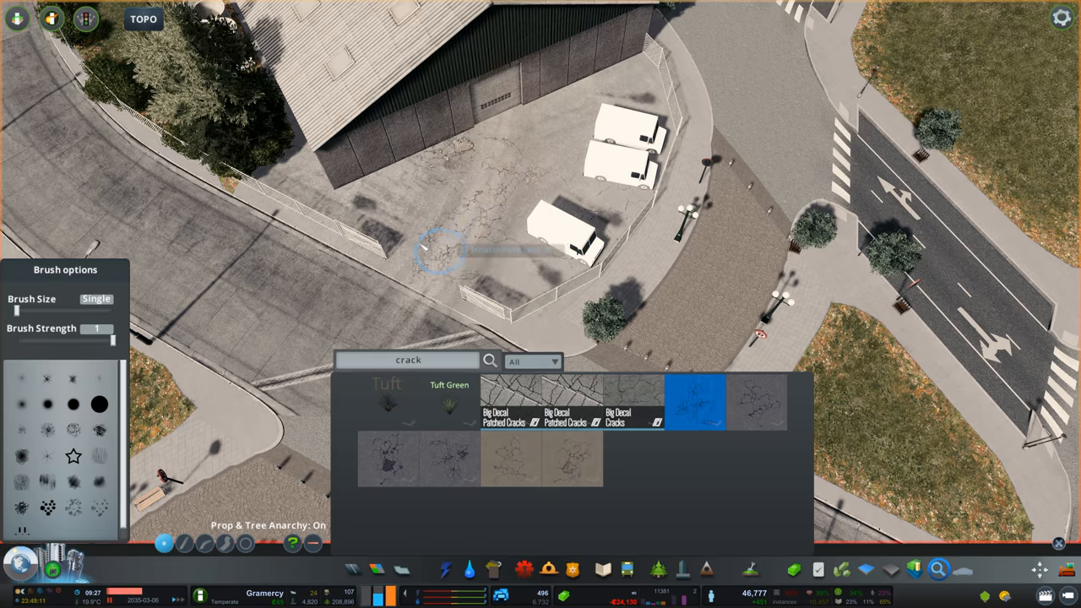
pyautogui.write('tuft')
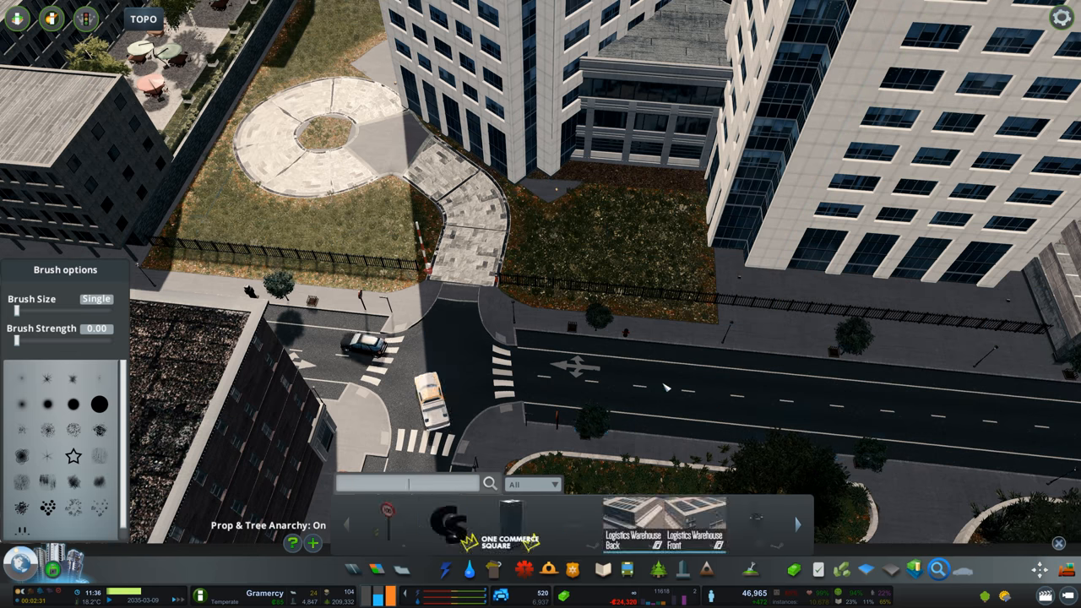
# Step: Find 'bush' props in Find It and plant trees and bushes around the green-roof plaza edges
pyautogui.write('bush')
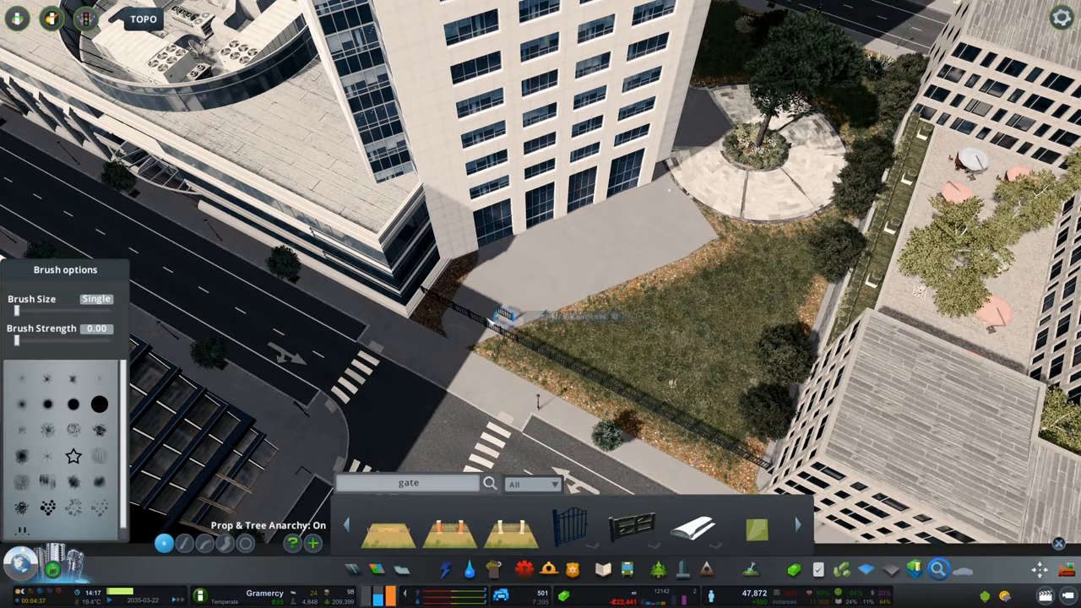
# Step: Search 'fence sol' and line the grass edge with round bush planters, adding a tree near the tower
pyautogui.write('fence sol')
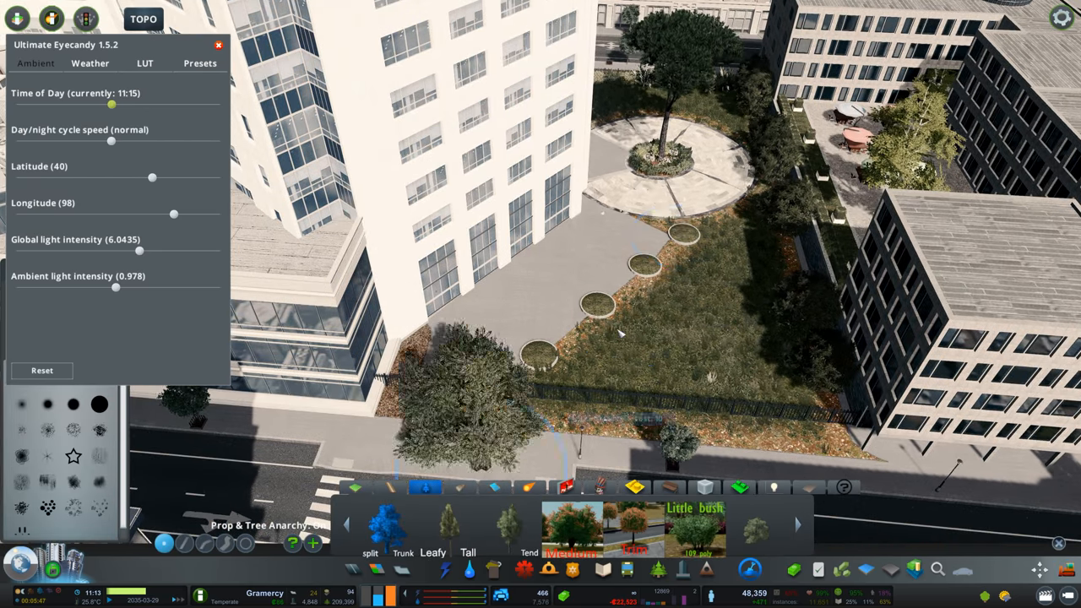
pyautogui.click(676, 237)
pyautogui.write('tile')
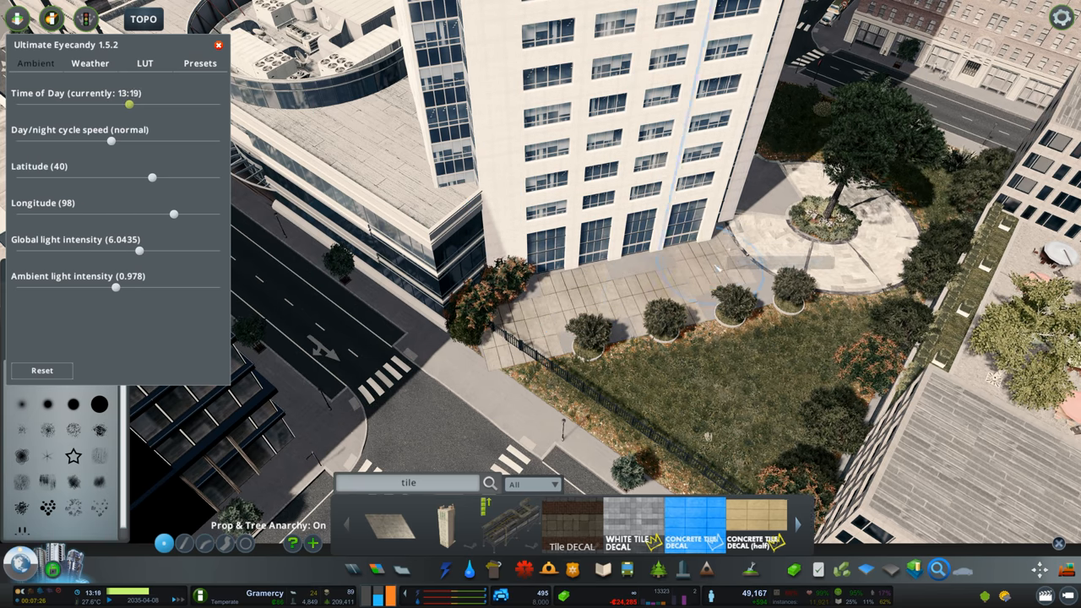
# Step: Search 'curb plan', place curbed bush planters along the grass edge, and close Ultimate Eyecandy
pyautogui.write('curb plan')
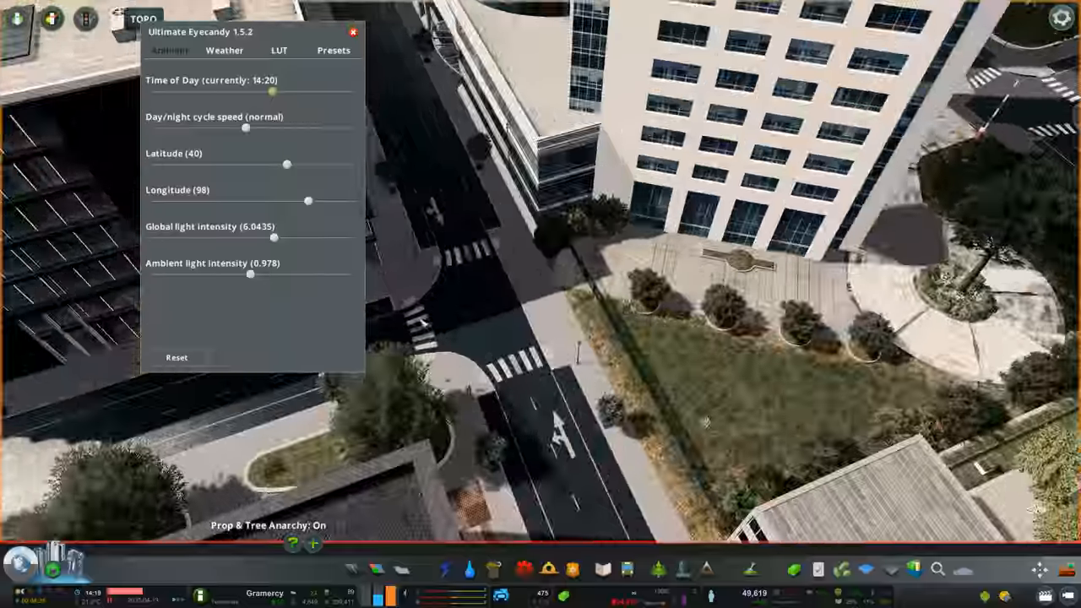
pyautogui.click(354, 31)
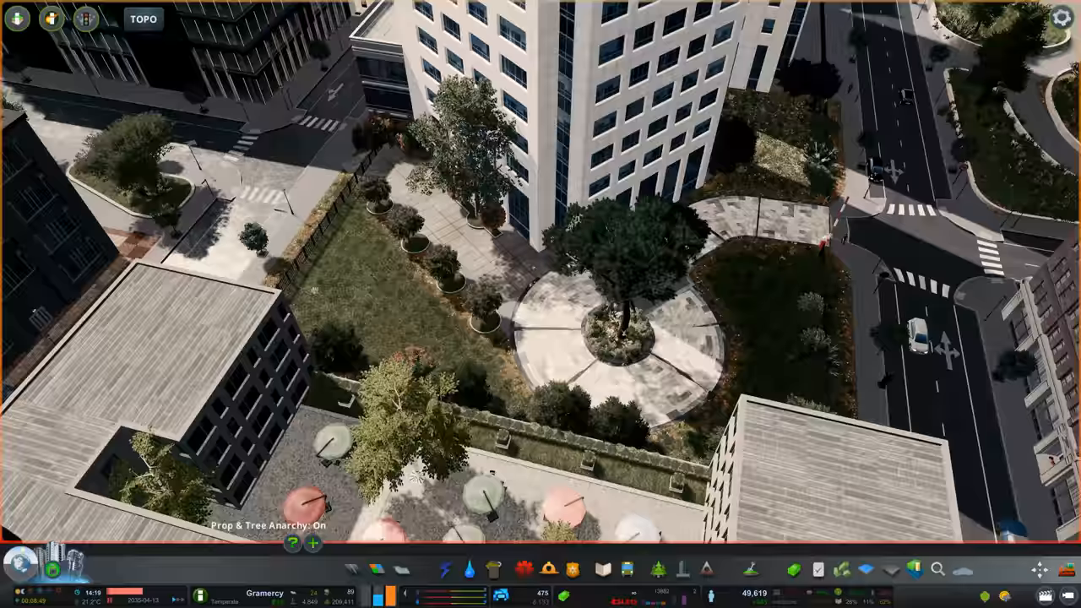